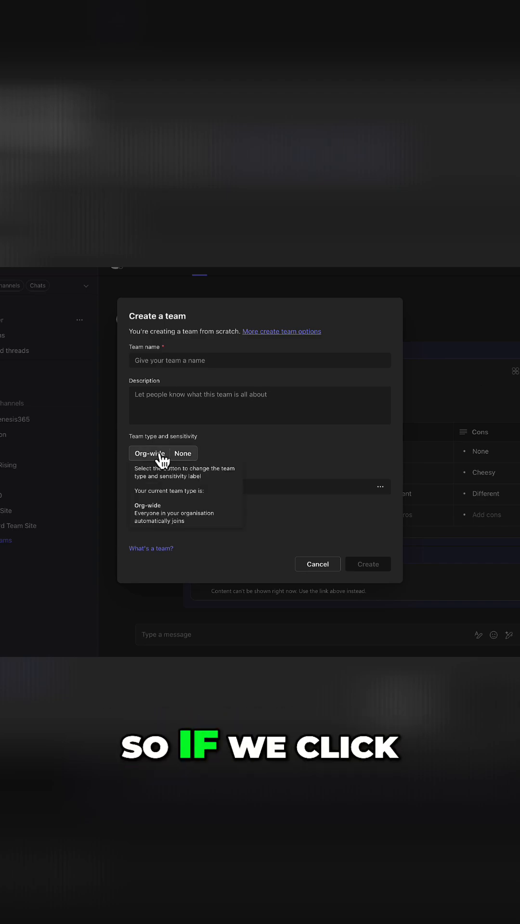
Step: Choose the Org-wide team type and list the sensitivity labels Personal, Public, Super Confidential, None
{"action": "left_click", "coordinate": [149, 453]}
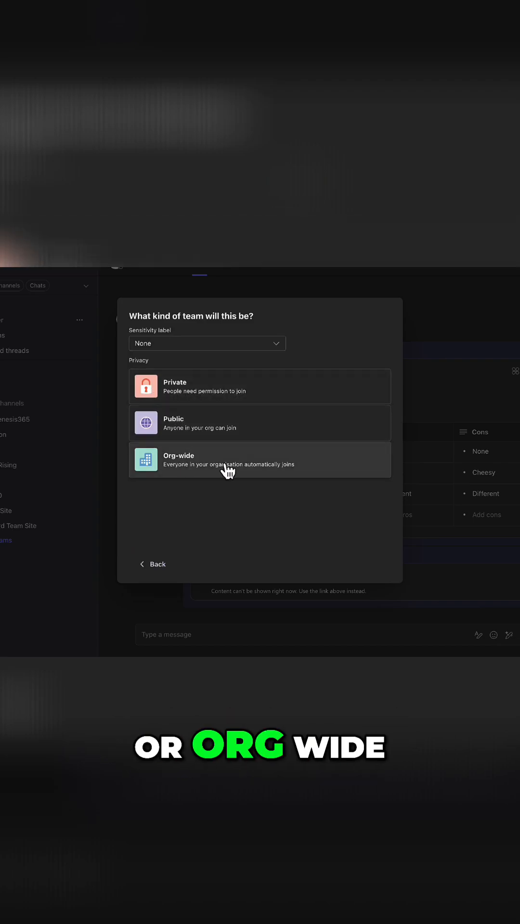
{"action": "left_click", "coordinate": [206, 342]}
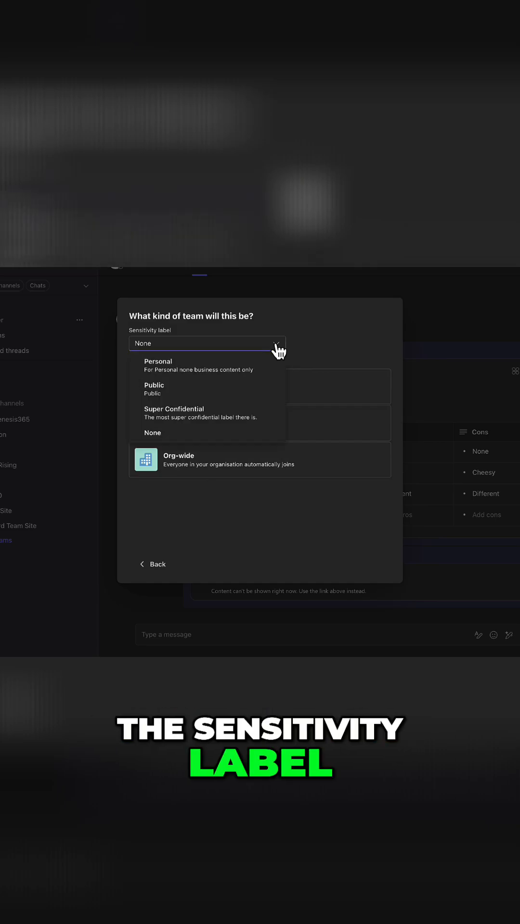